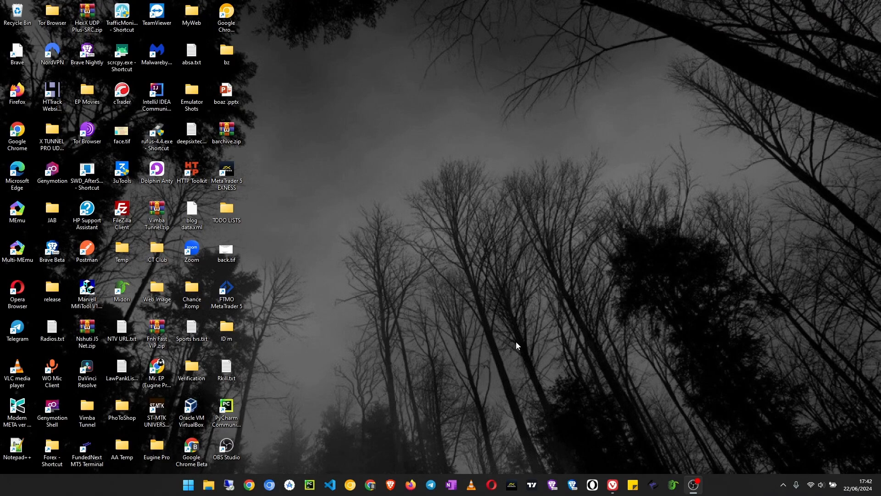
{"action": "mouse_move", "coordinate": [336, 289]}
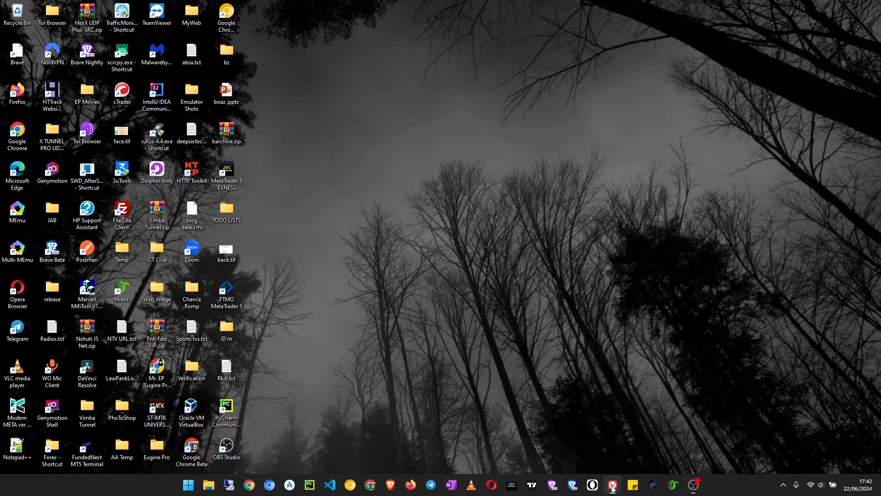
Bring up the browser with the AdMob account signed in
{"action": "left_click", "coordinate": [612, 485]}
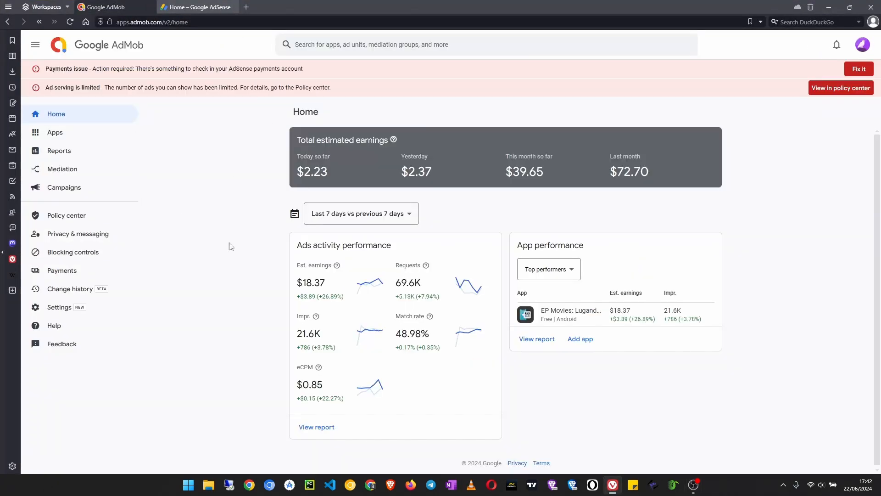
{"action": "mouse_move", "coordinate": [376, 380]}
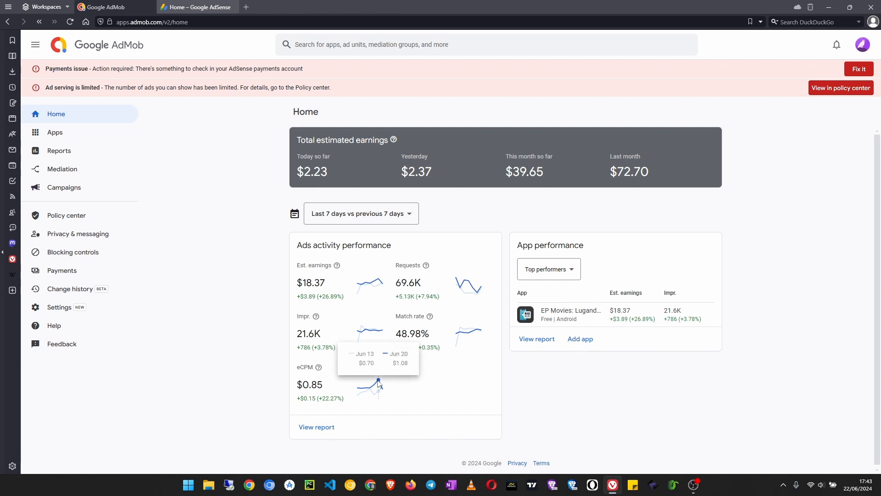
{"action": "mouse_move", "coordinate": [63, 123]}
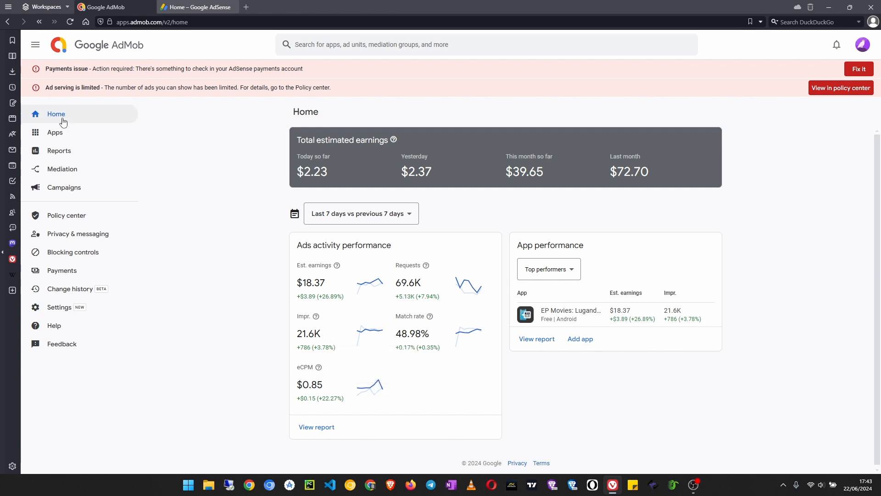
{"action": "mouse_move", "coordinate": [39, 52]}
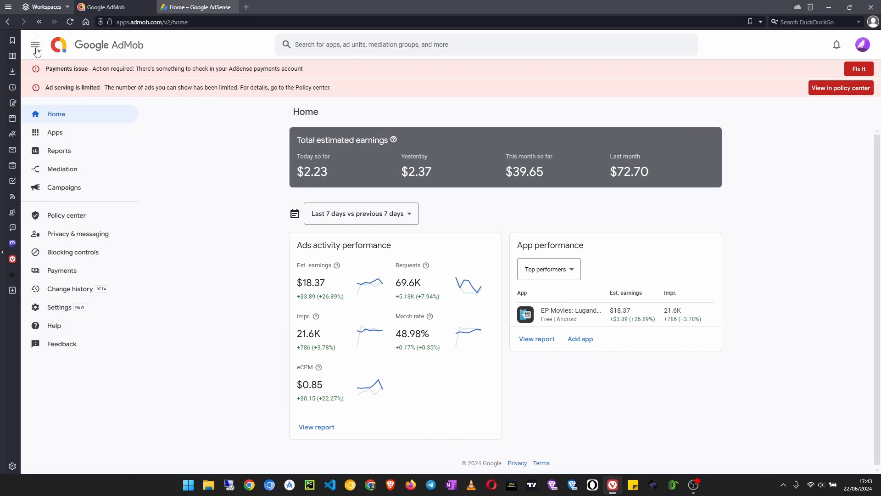
{"action": "mouse_move", "coordinate": [56, 255]}
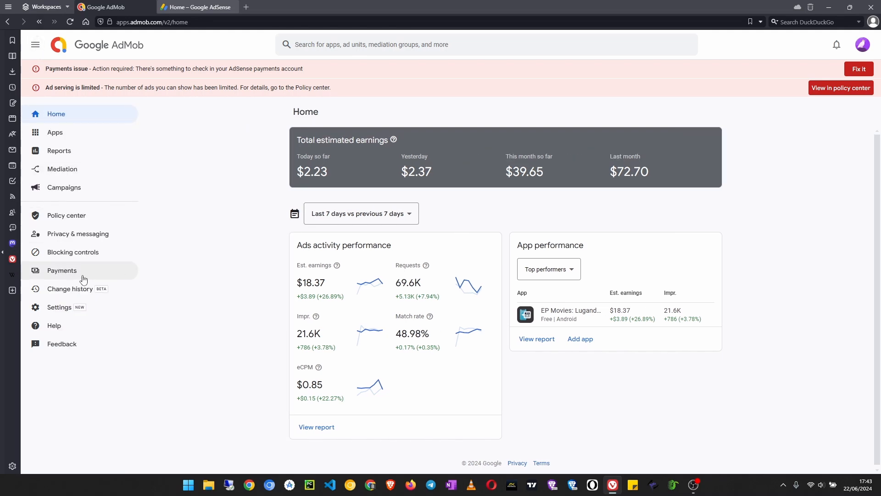
View the Payments page with $130.94 earnings, transactions and the missing payment method alert
{"action": "left_click", "coordinate": [63, 270]}
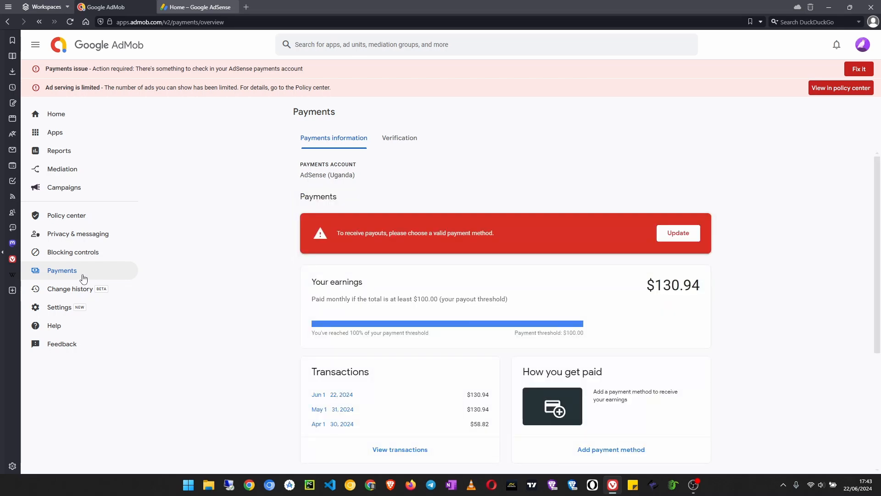
{"action": "mouse_move", "coordinate": [270, 291]}
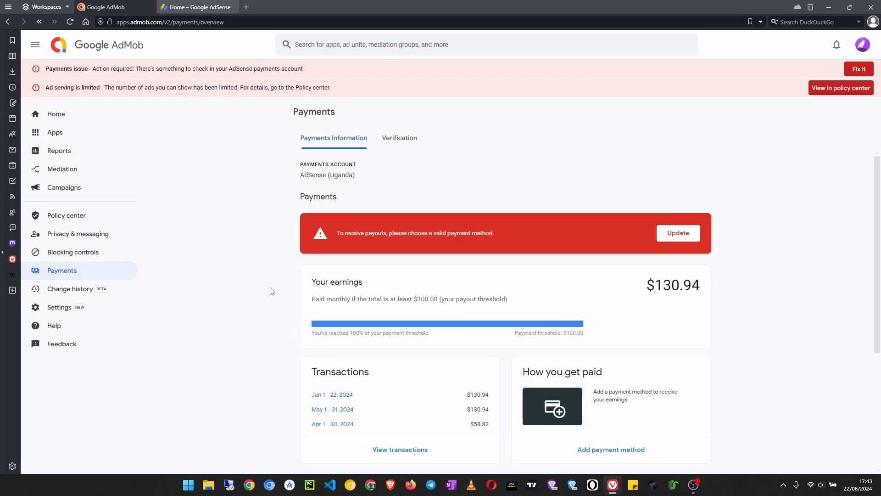
{"action": "scroll", "scroll_direction": "down", "scroll_amount": 3}
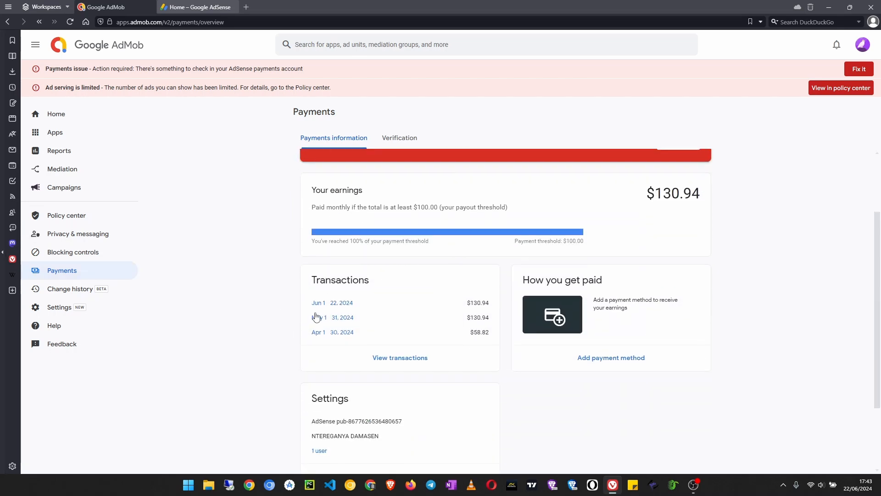
{"action": "scroll", "scroll_direction": "down", "scroll_amount": 3}
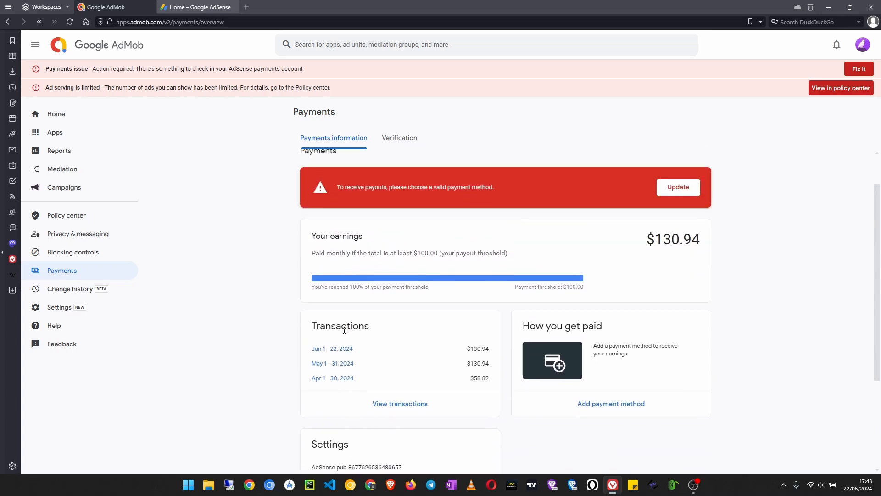
{"action": "mouse_move", "coordinate": [193, 8]}
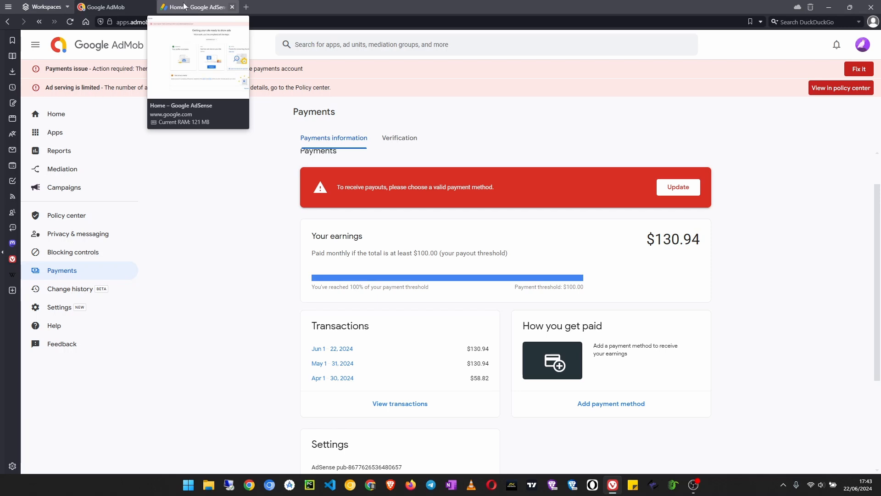
Switch to the AdSense account and go to its Payments info section
{"action": "left_click", "coordinate": [192, 7]}
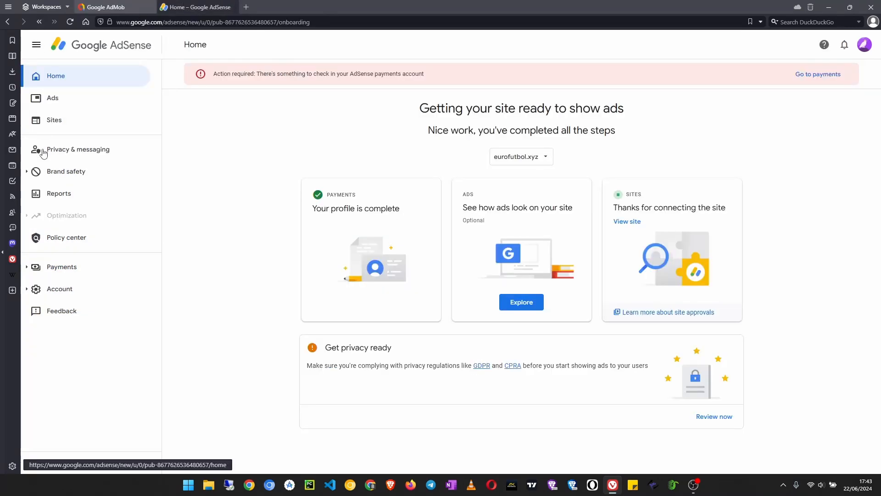
{"action": "mouse_move", "coordinate": [61, 271]}
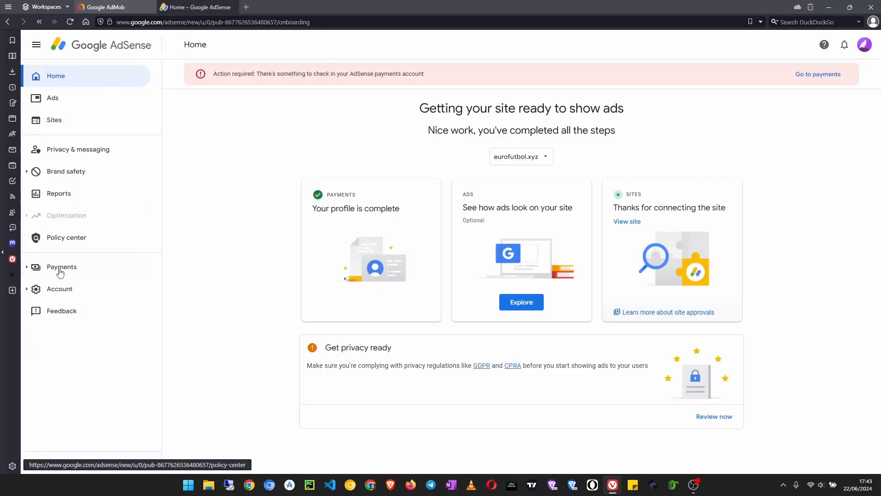
{"action": "left_click", "coordinate": [62, 266]}
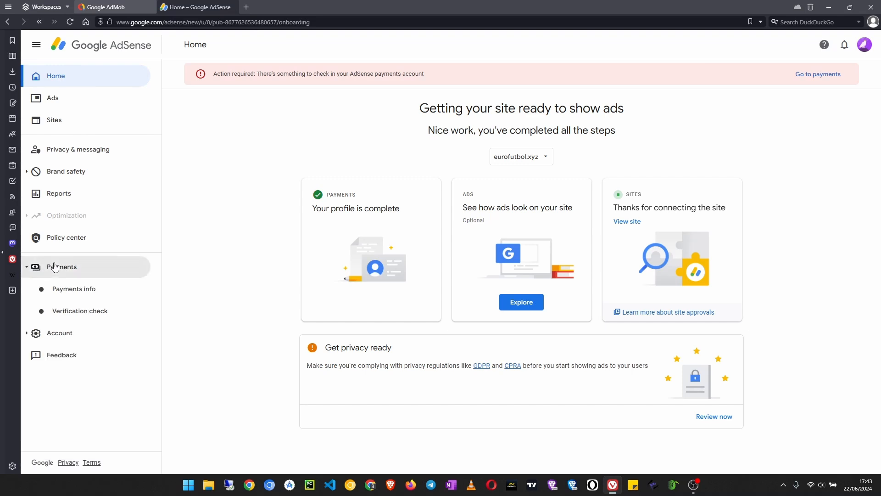
{"action": "mouse_move", "coordinate": [65, 292]}
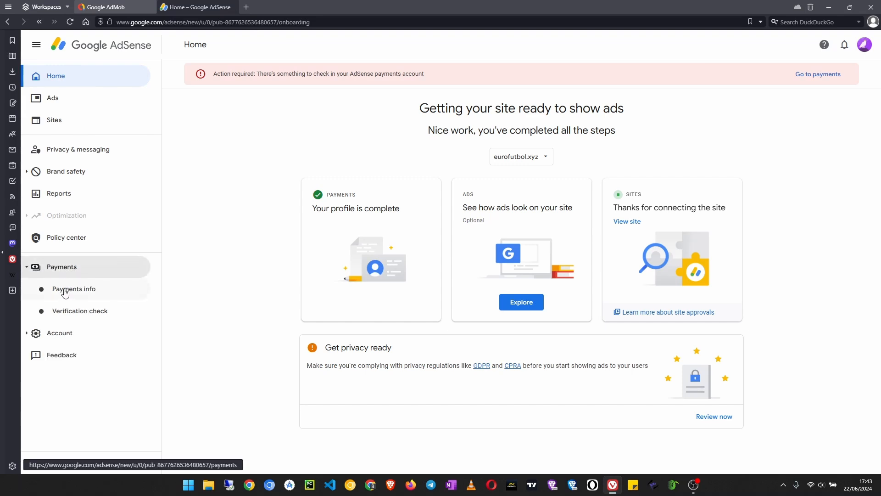
{"action": "left_click", "coordinate": [73, 289]}
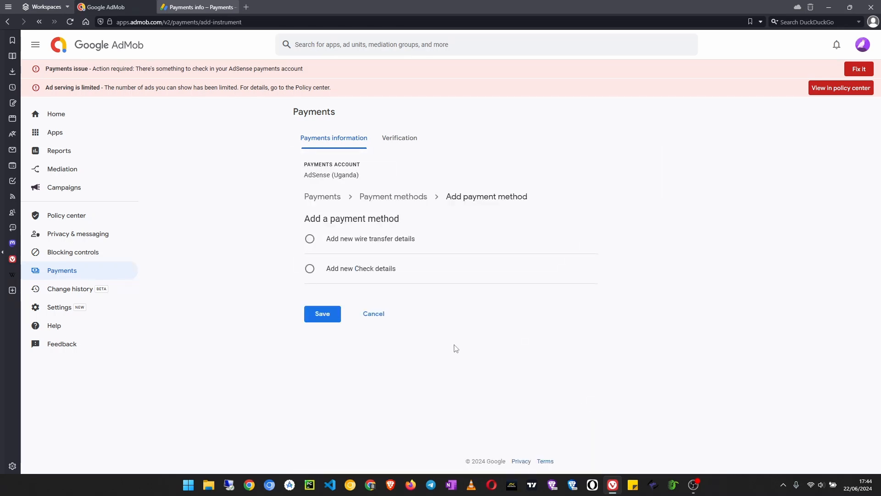
{"action": "mouse_move", "coordinate": [473, 395]}
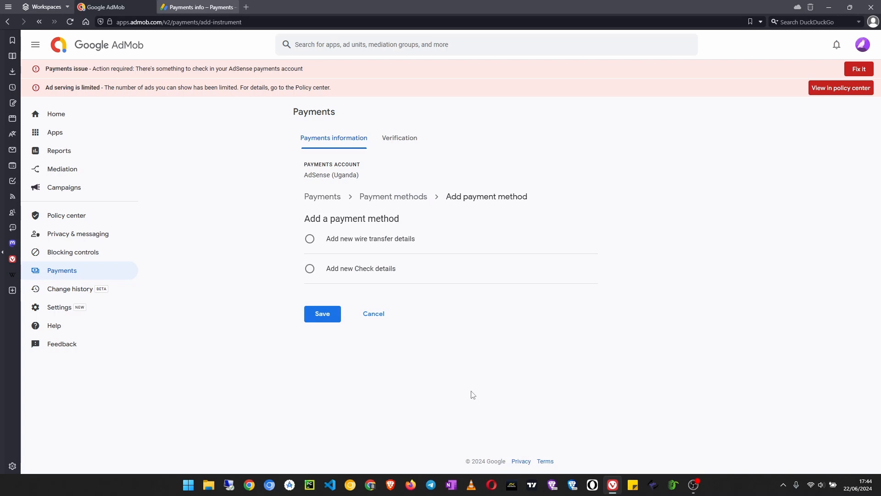
{"action": "mouse_move", "coordinate": [321, 263]}
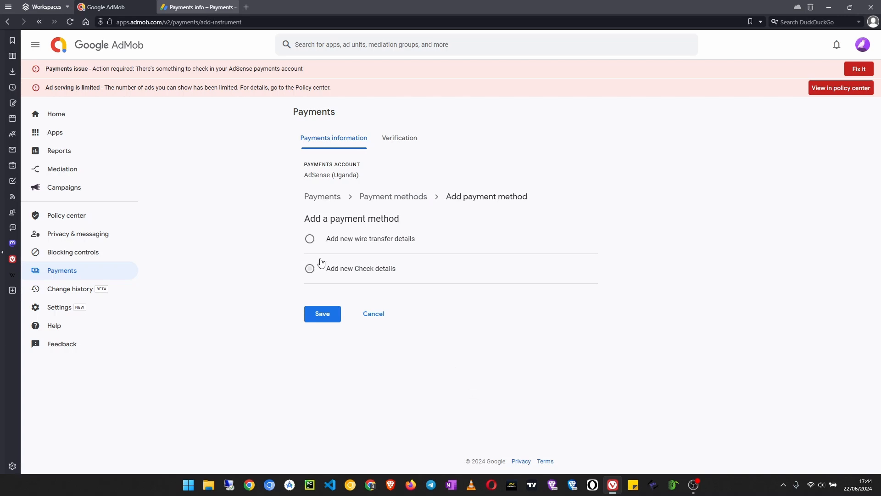
Choose wire transfer as the new payment method type
{"action": "left_click", "coordinate": [311, 239]}
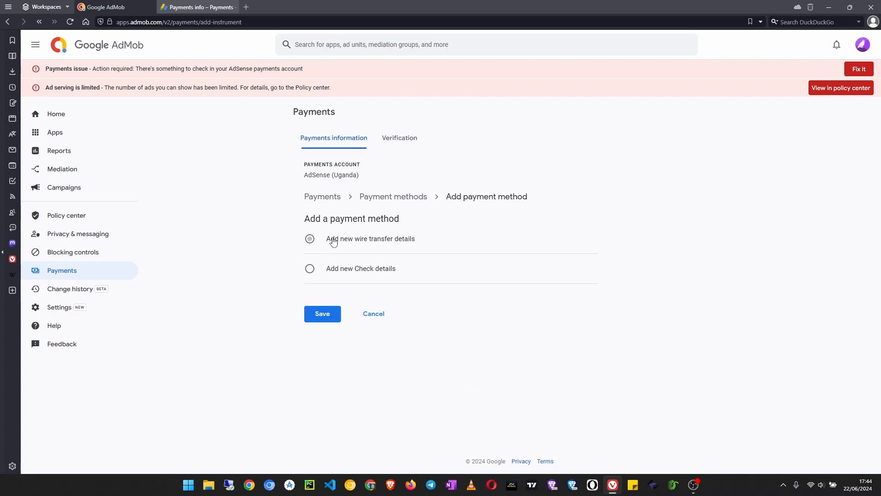
{"action": "left_click", "coordinate": [310, 239]}
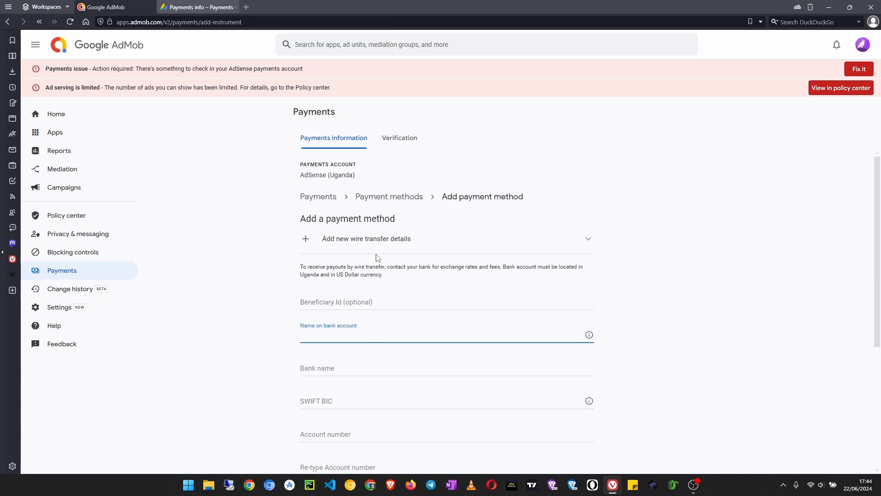
{"action": "scroll", "scroll_direction": "down", "scroll_amount": 3}
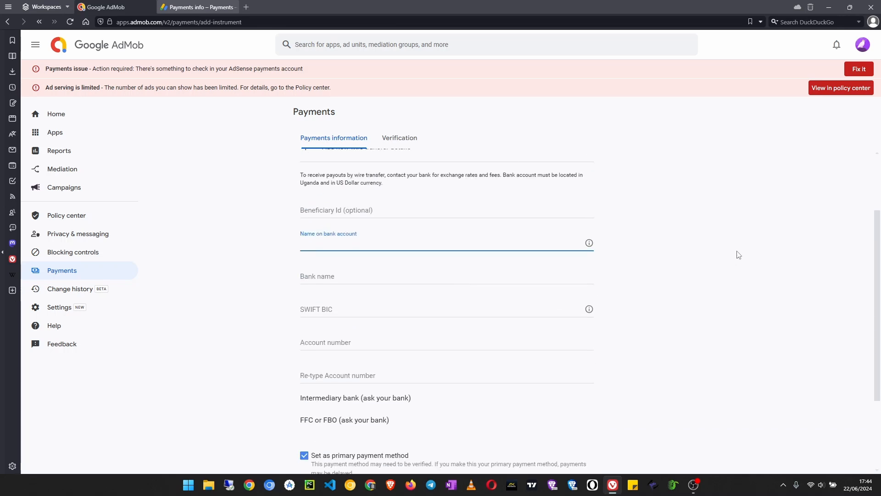
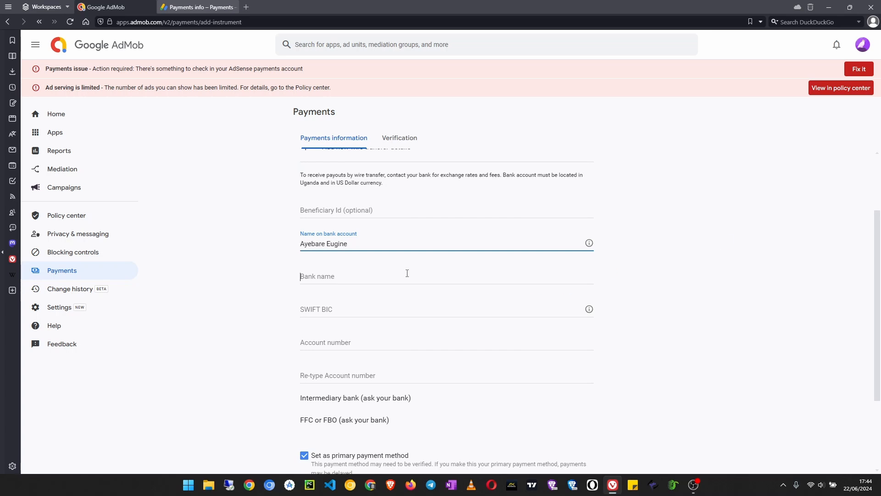
{"action": "type", "text": "E"}
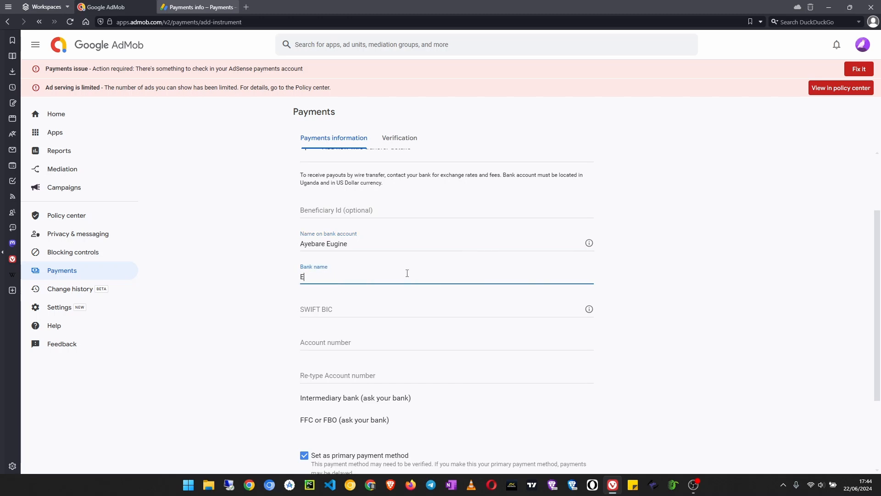
{"action": "type", "text": "quity Bank"}
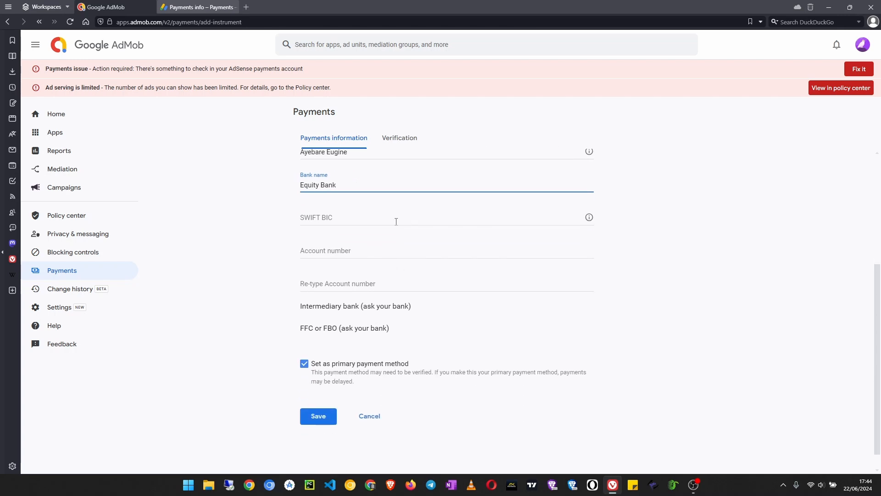
{"action": "left_click", "coordinate": [396, 221]}
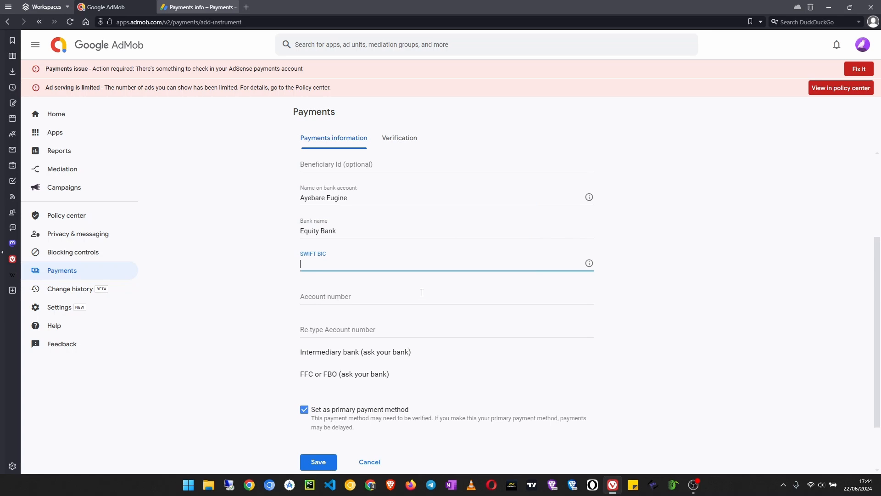
{"action": "mouse_move", "coordinate": [249, 489]}
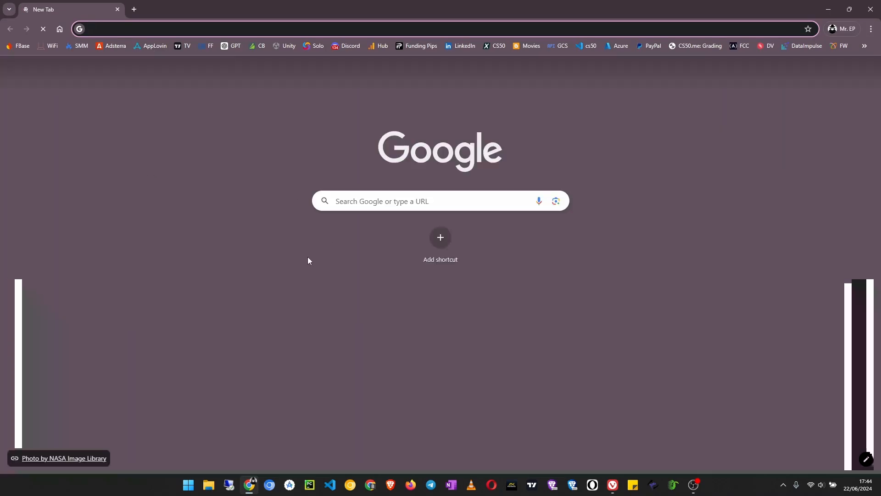
Search Google for 'swift bic' and decline sharing precise location
{"action": "type", "text": "swift"}
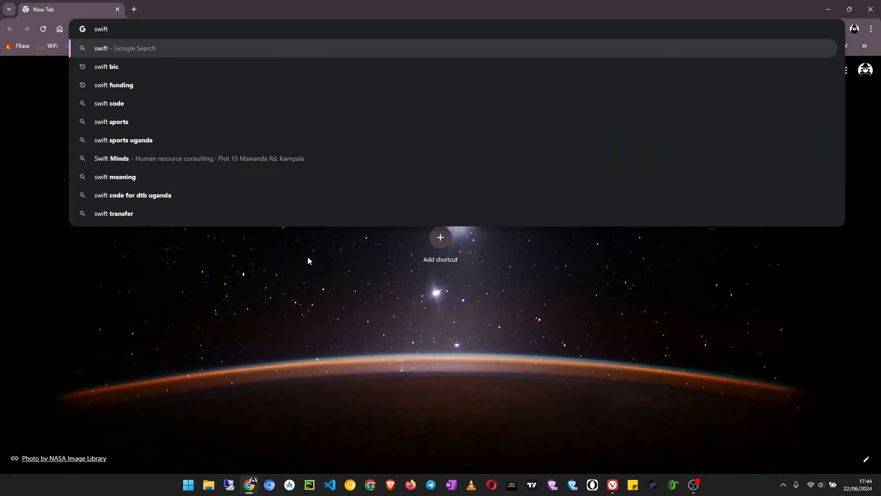
{"action": "left_click", "coordinate": [106, 66]}
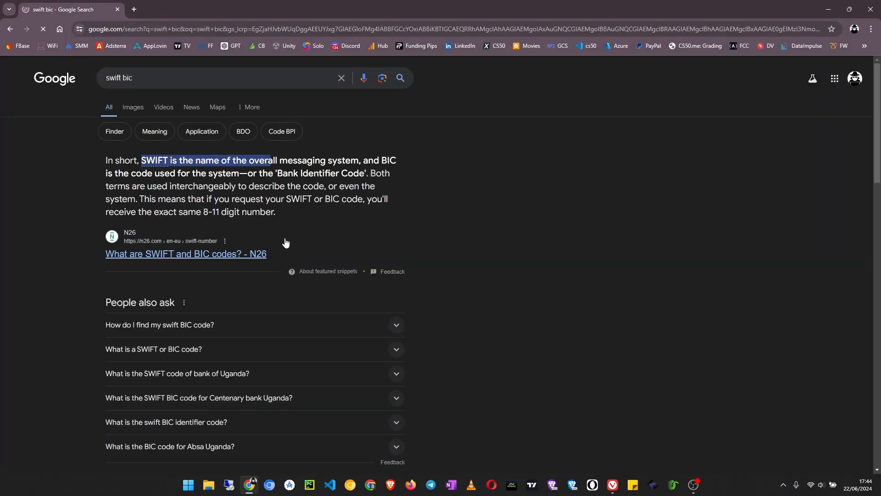
{"action": "scroll", "scroll_direction": "down", "scroll_amount": 3}
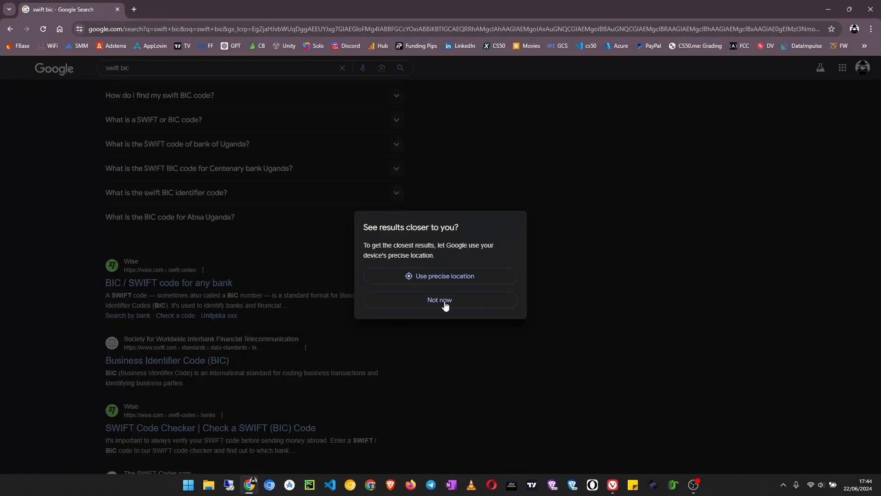
{"action": "left_click", "coordinate": [440, 299]}
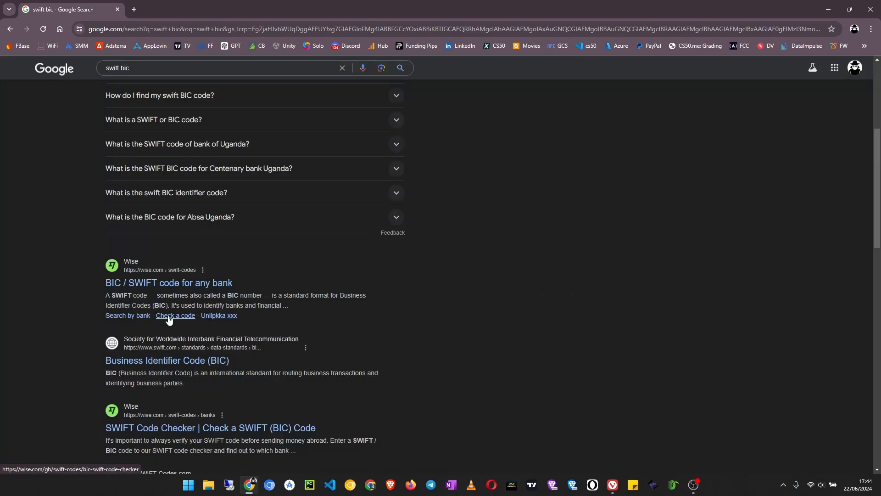
Go to the Uganda SWIFT codes page and search for banks matching 'equ'
{"action": "scroll", "scroll_direction": "down", "scroll_amount": 3}
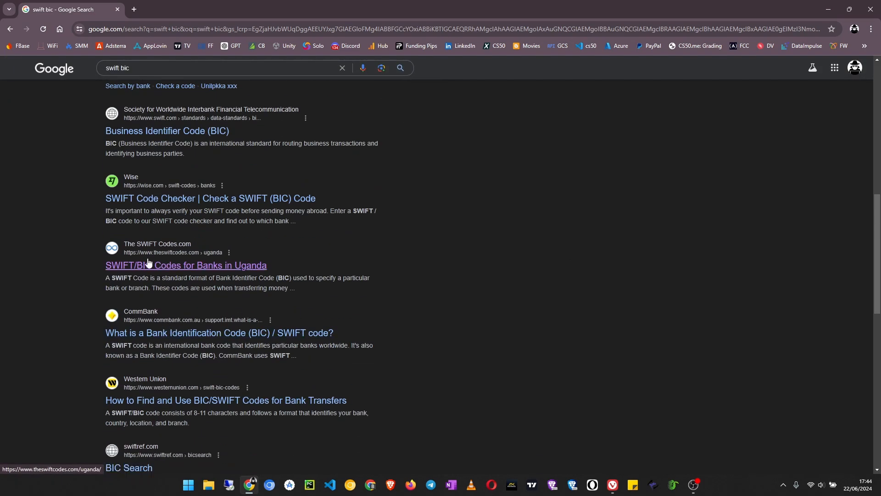
{"action": "mouse_move", "coordinate": [175, 271]}
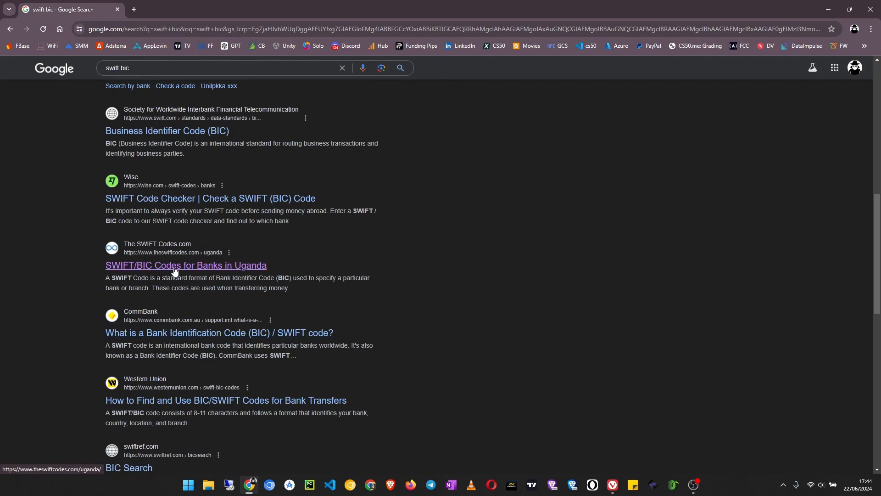
{"action": "left_click", "coordinate": [185, 265]}
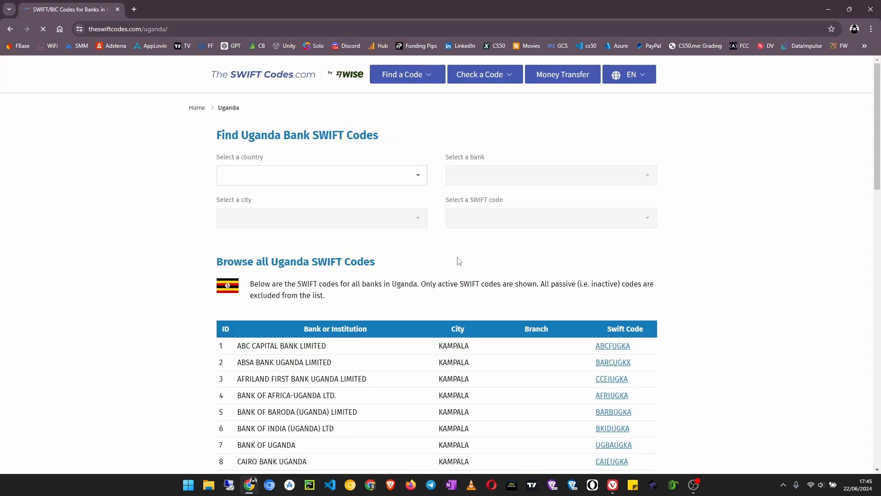
{"action": "left_click", "coordinate": [322, 175]}
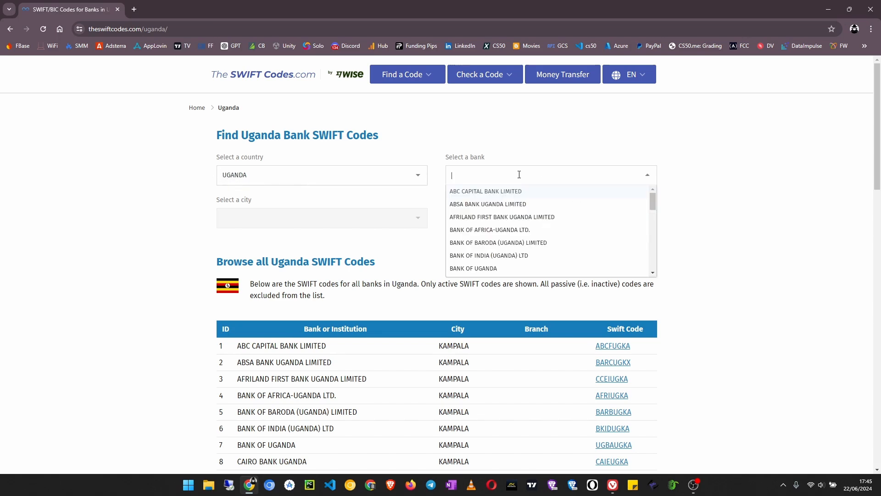
{"action": "type", "text": "equ"}
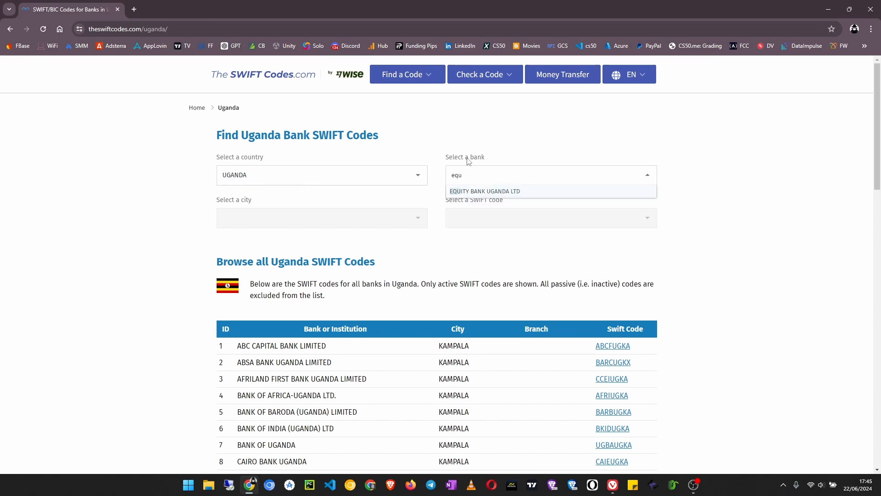
Select Equity Bank Uganda Ltd in Kampala and view its SWIFT code EQBLUGKA
{"action": "left_click", "coordinate": [485, 191]}
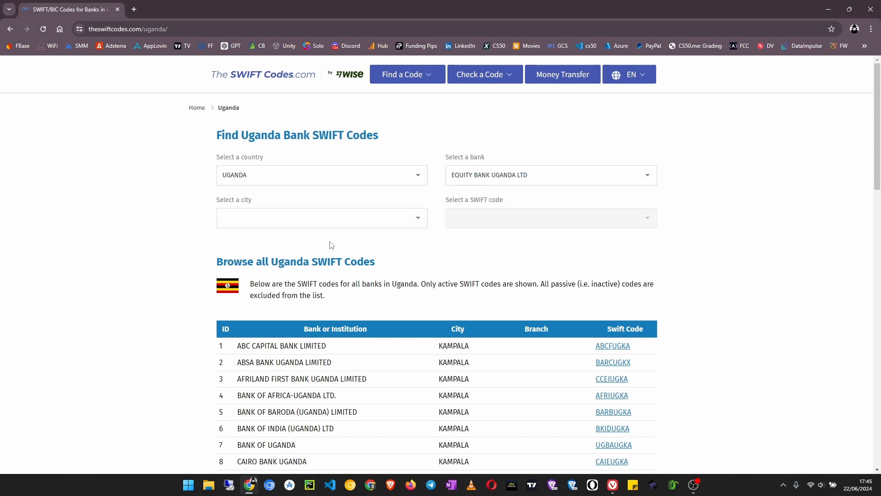
{"action": "left_click", "coordinate": [322, 217]}
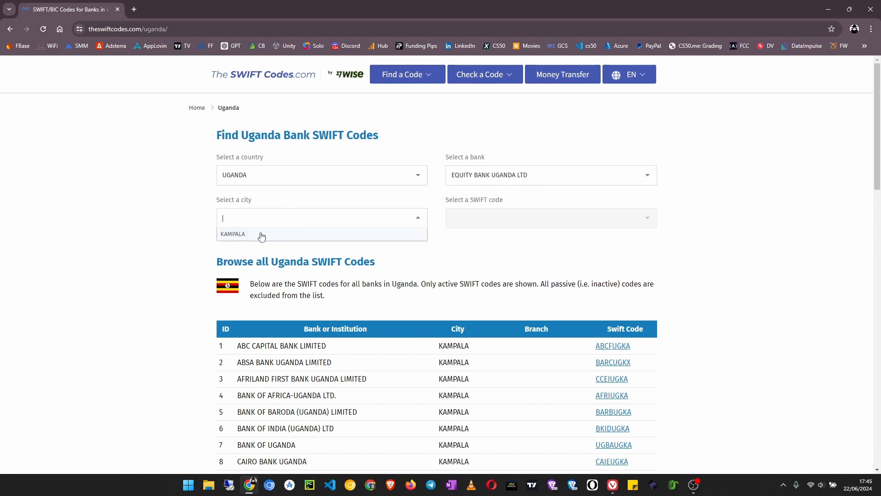
{"action": "left_click", "coordinate": [233, 234]}
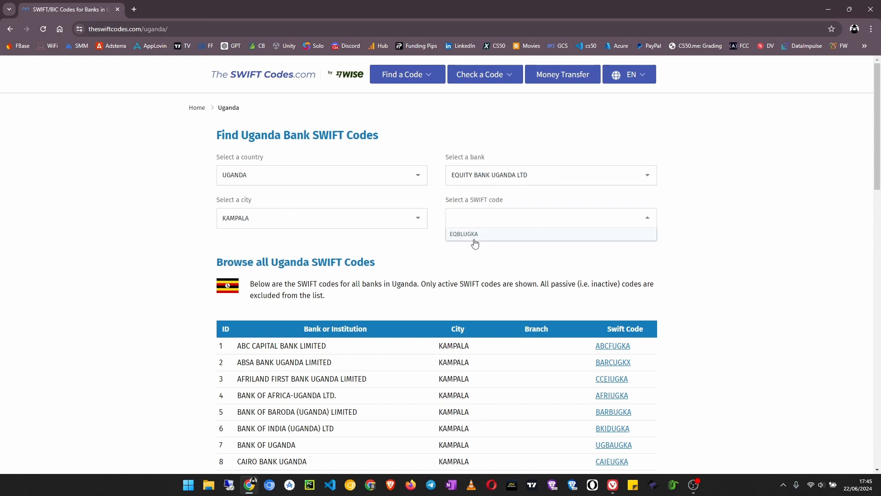
{"action": "left_click", "coordinate": [464, 235]}
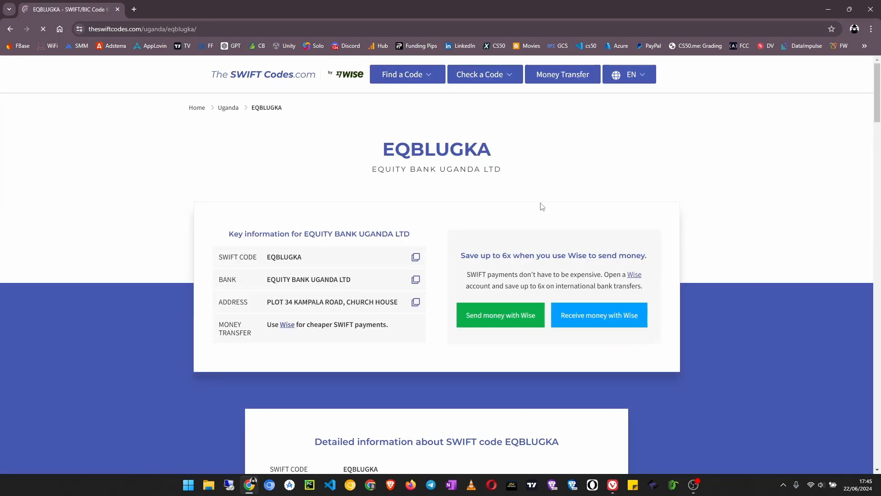
{"action": "mouse_move", "coordinate": [177, 266]}
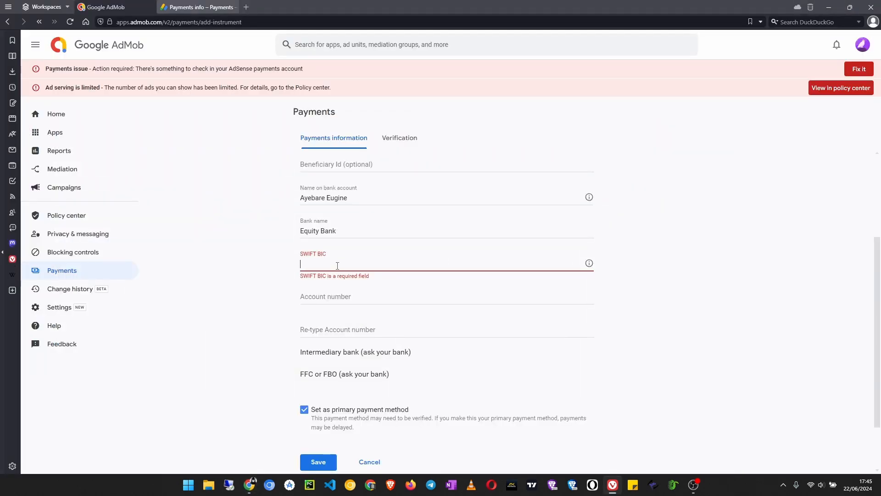
{"action": "type", "text": "EQBLUGKA"}
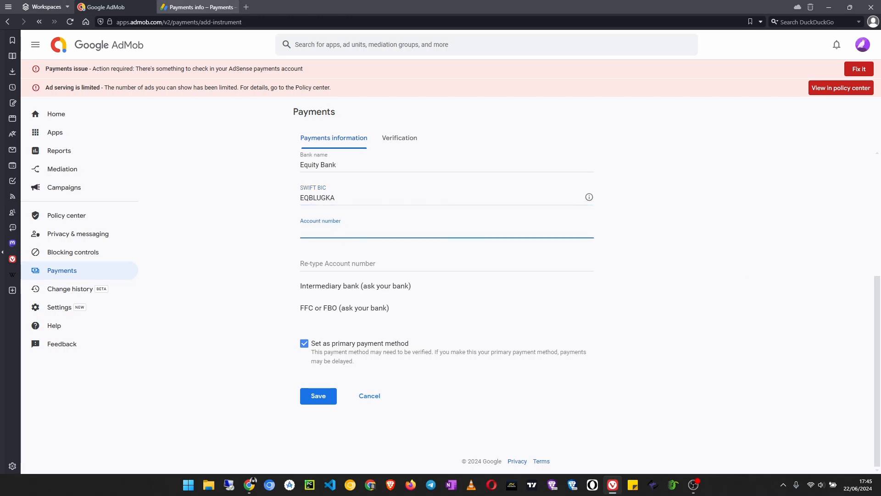
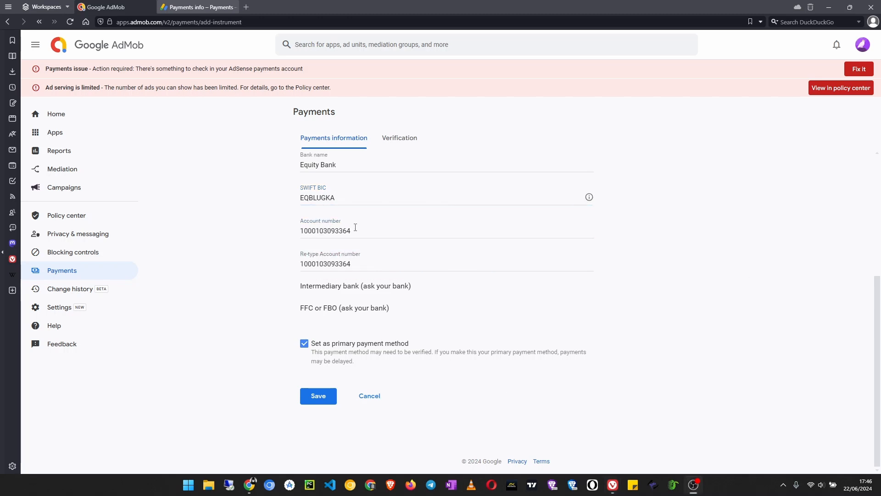
{"action": "mouse_move", "coordinate": [370, 269]}
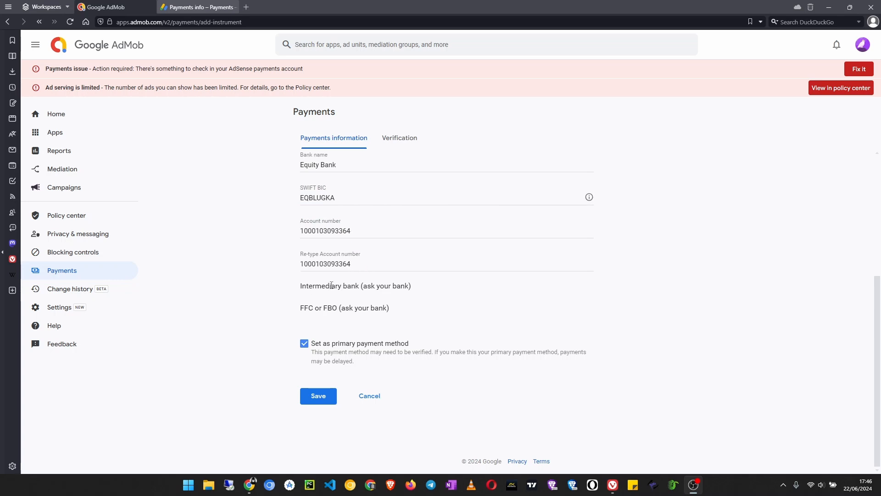
{"action": "left_click", "coordinate": [354, 285]}
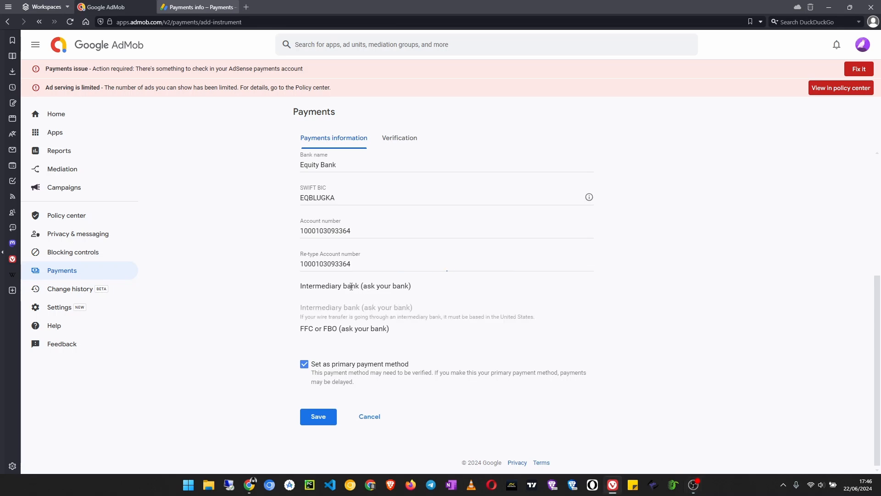
{"action": "left_click", "coordinate": [356, 307]}
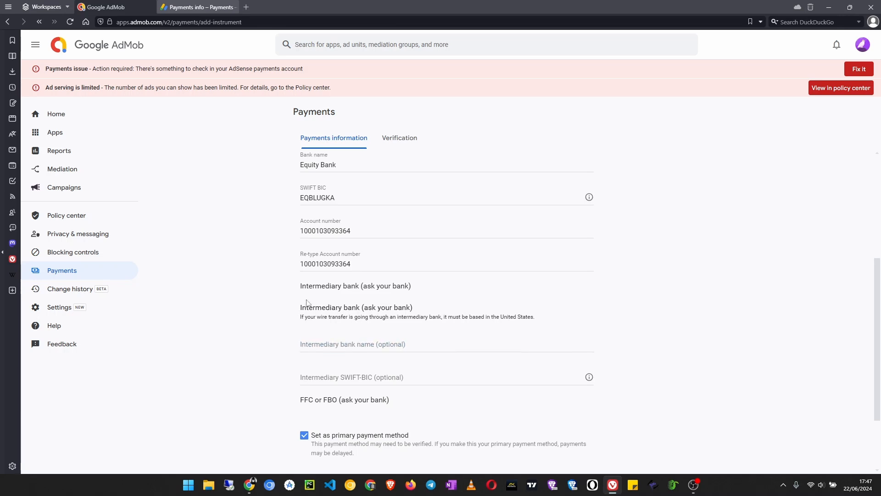
Keep 'Set as primary payment method' checked and save the wire transfer details
{"action": "scroll", "scroll_direction": "down", "scroll_amount": 3}
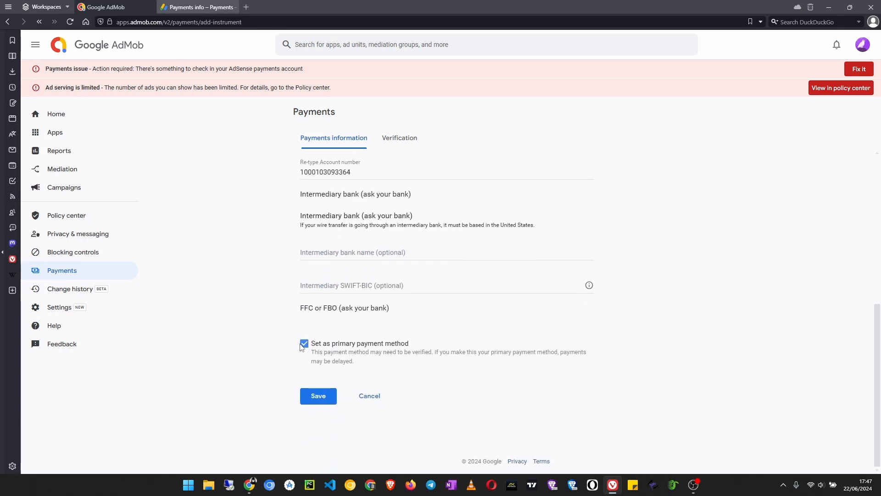
{"action": "mouse_move", "coordinate": [408, 347]}
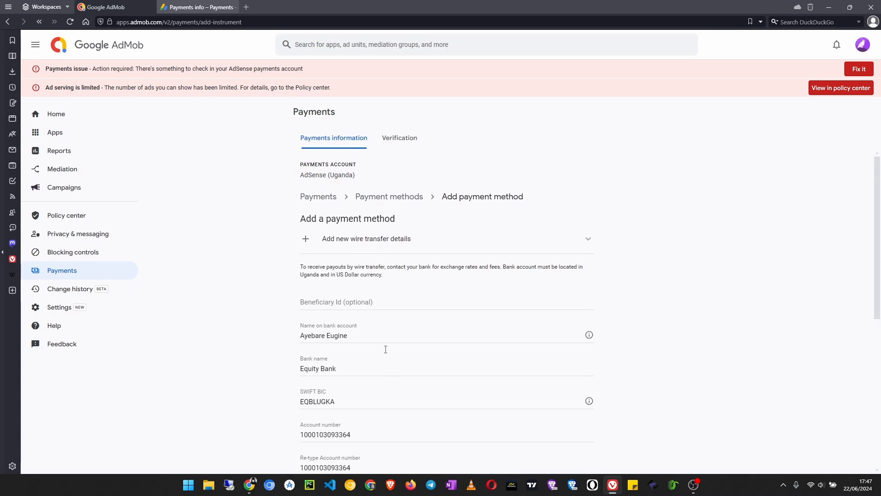
{"action": "scroll", "scroll_direction": "down", "scroll_amount": 3}
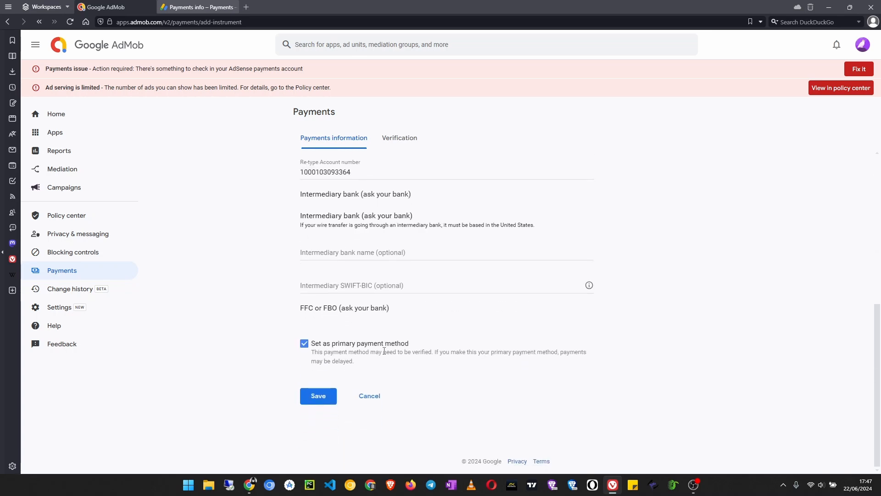
{"action": "left_click", "coordinate": [303, 344]}
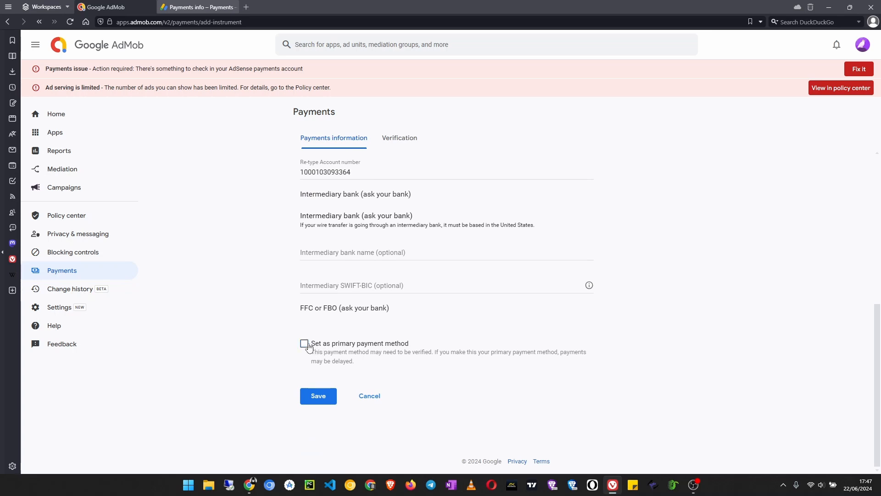
{"action": "left_click", "coordinate": [304, 343]}
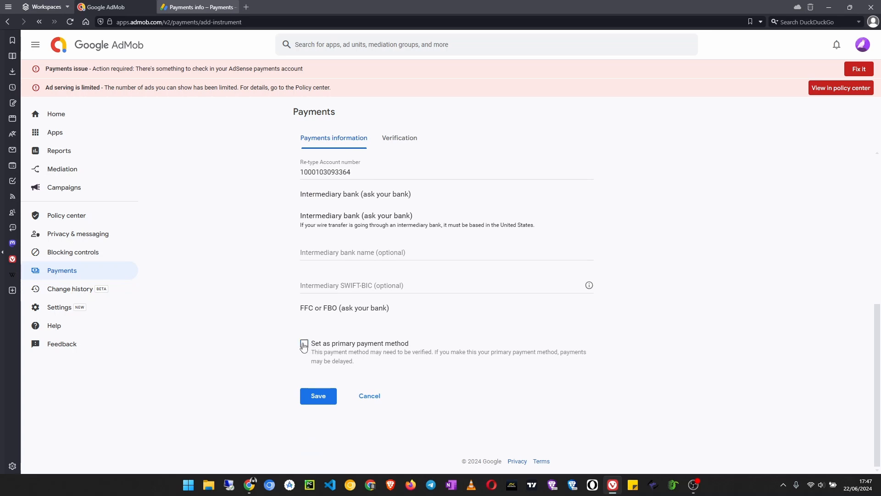
{"action": "left_click", "coordinate": [304, 343]}
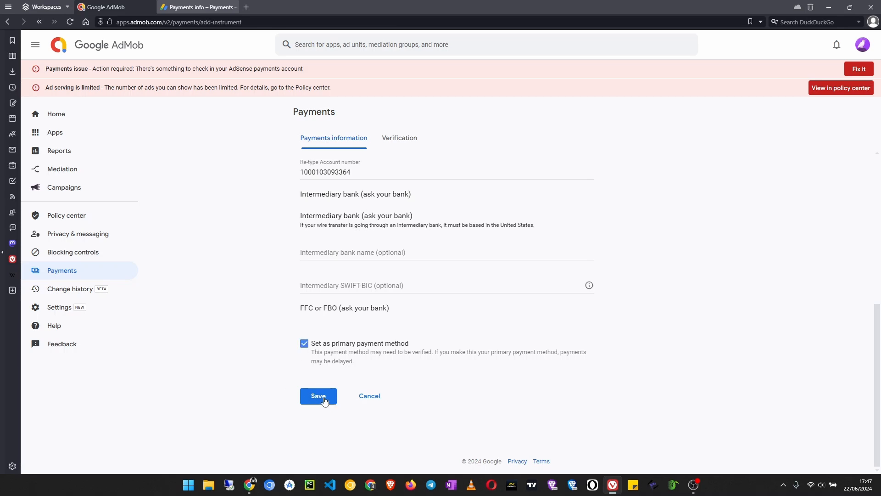
{"action": "left_click", "coordinate": [318, 397]}
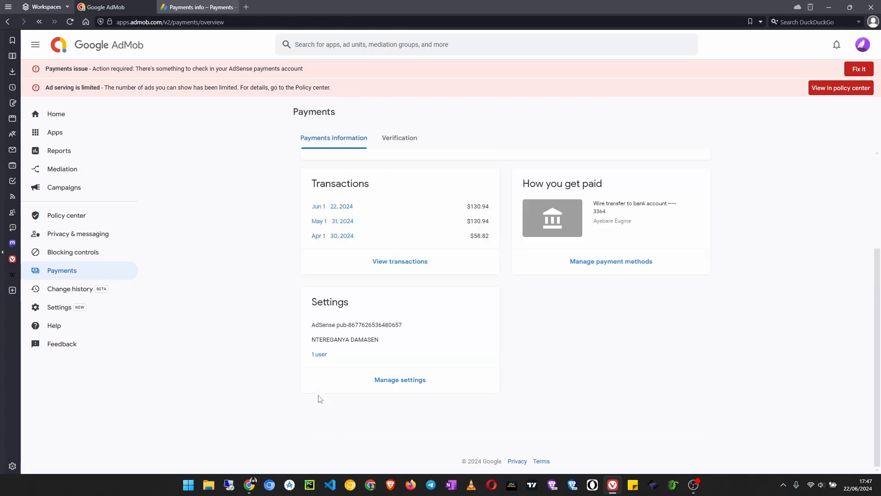
{"action": "mouse_move", "coordinate": [565, 385]}
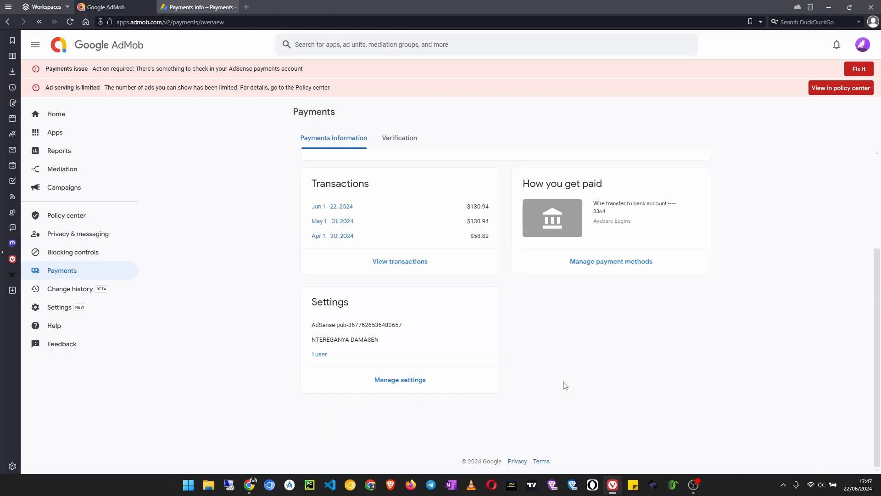
{"action": "mouse_move", "coordinate": [569, 376]}
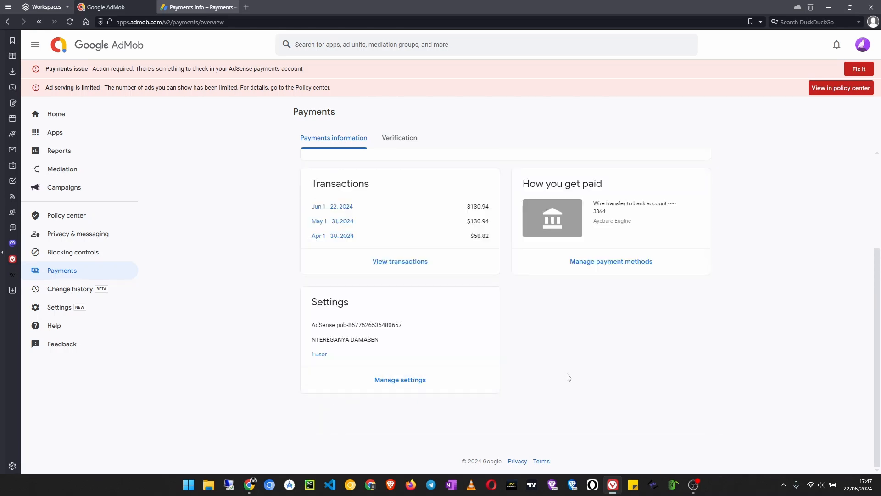
{"action": "mouse_move", "coordinate": [576, 221]}
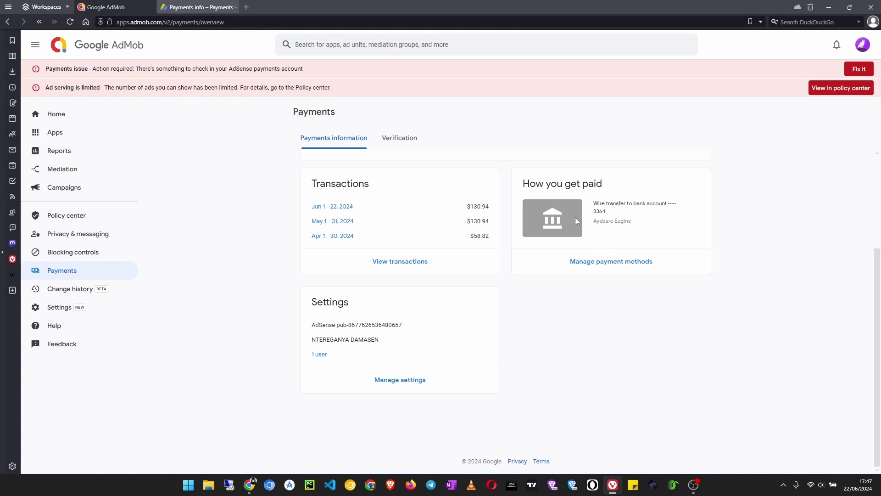
{"action": "mouse_move", "coordinate": [619, 189]}
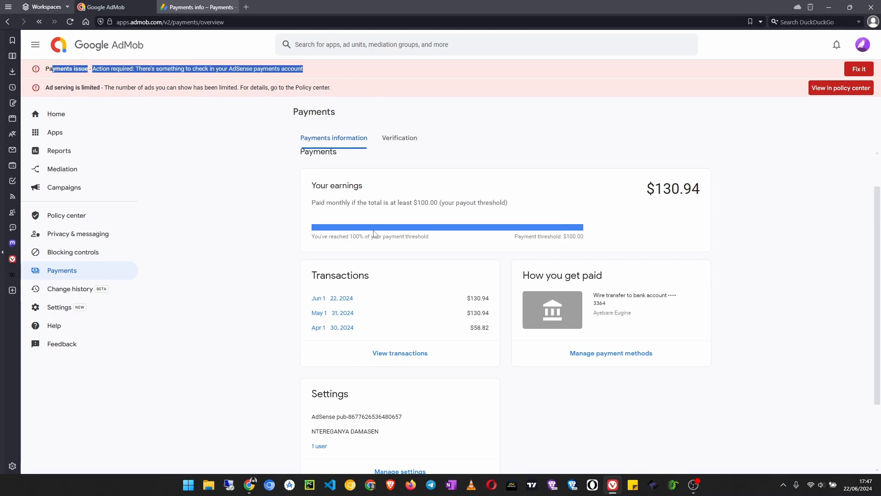
Switch to Gmail to see the payment method update confirmation emails
{"action": "left_click", "coordinate": [178, 22]}
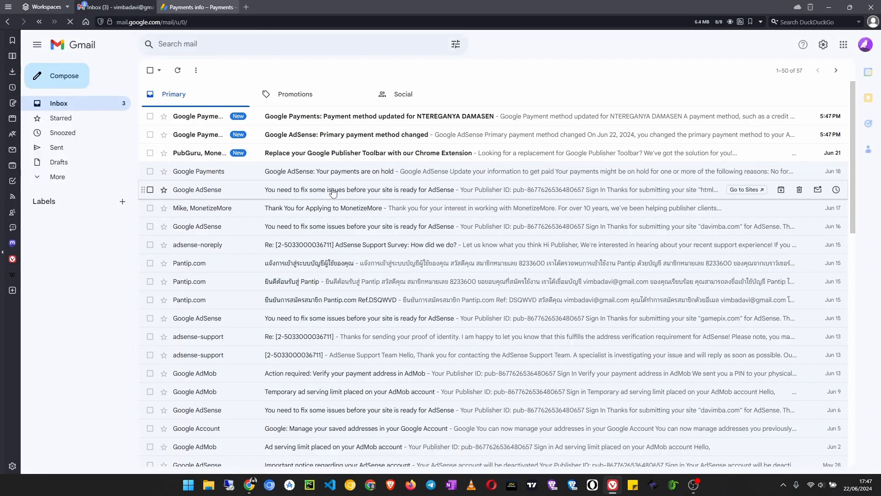
Read the 'Payment method updated' and 'Primary payment method changed' Google emails, returning to the inbox after each
{"action": "left_click", "coordinate": [376, 116]}
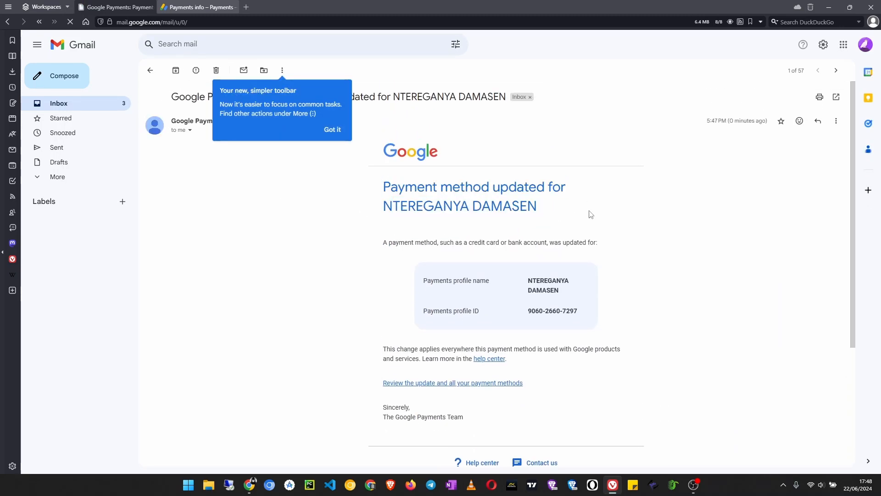
{"action": "left_click", "coordinate": [151, 70]}
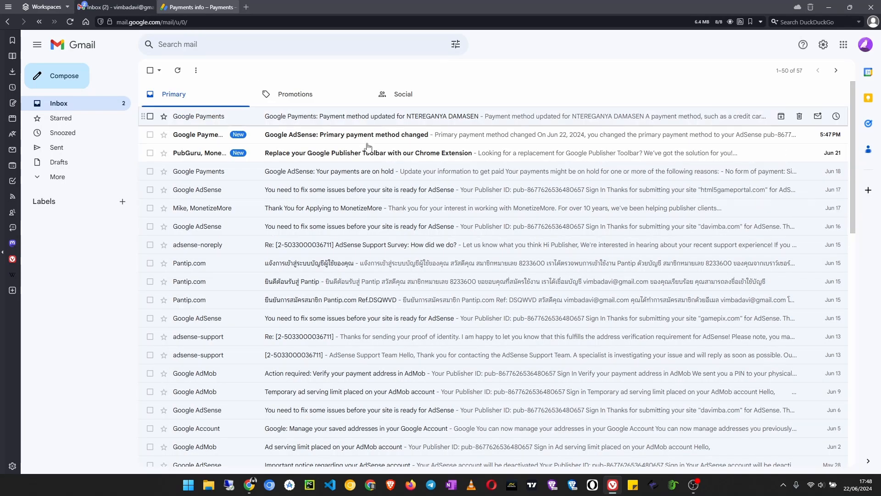
{"action": "left_click", "coordinate": [347, 134]}
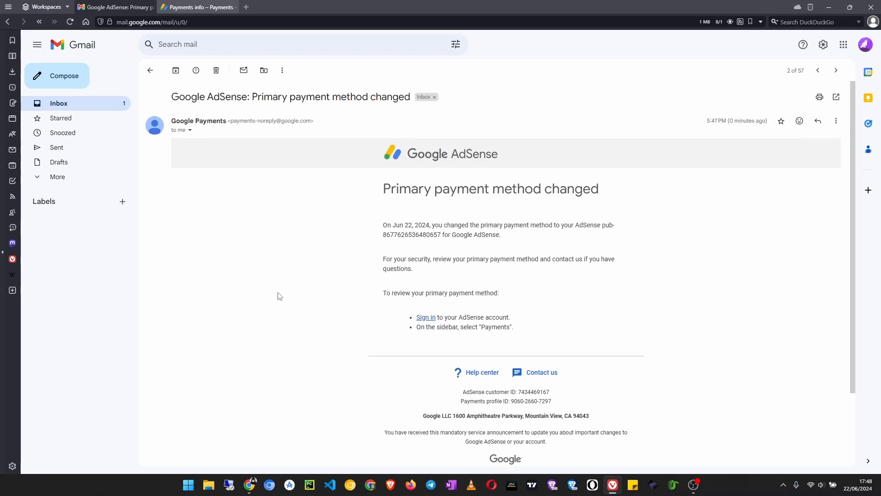
{"action": "left_click", "coordinate": [150, 69]}
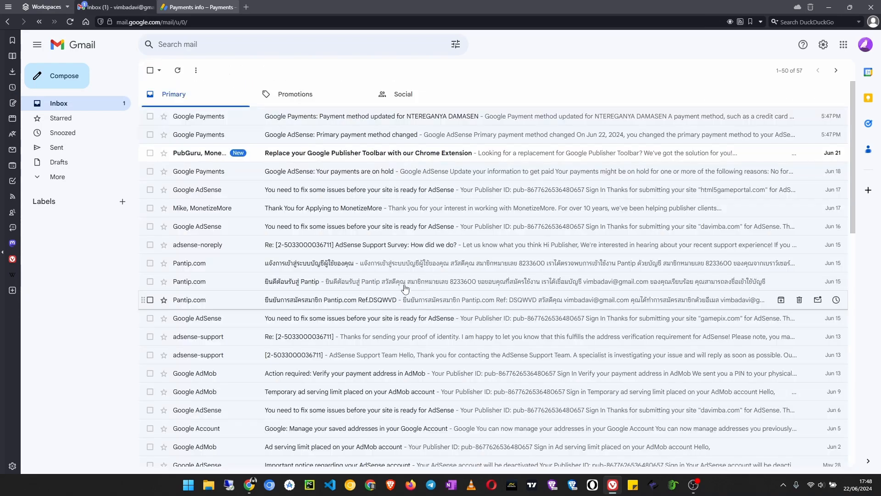
{"action": "mouse_move", "coordinate": [411, 160]}
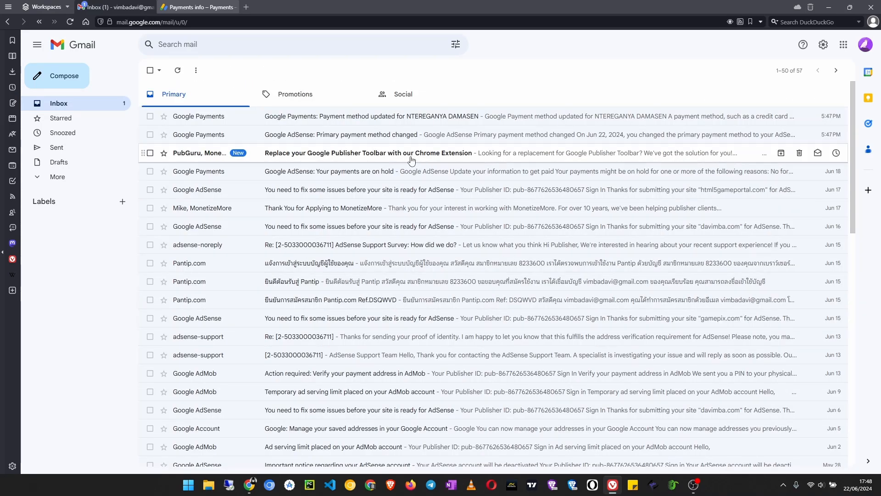